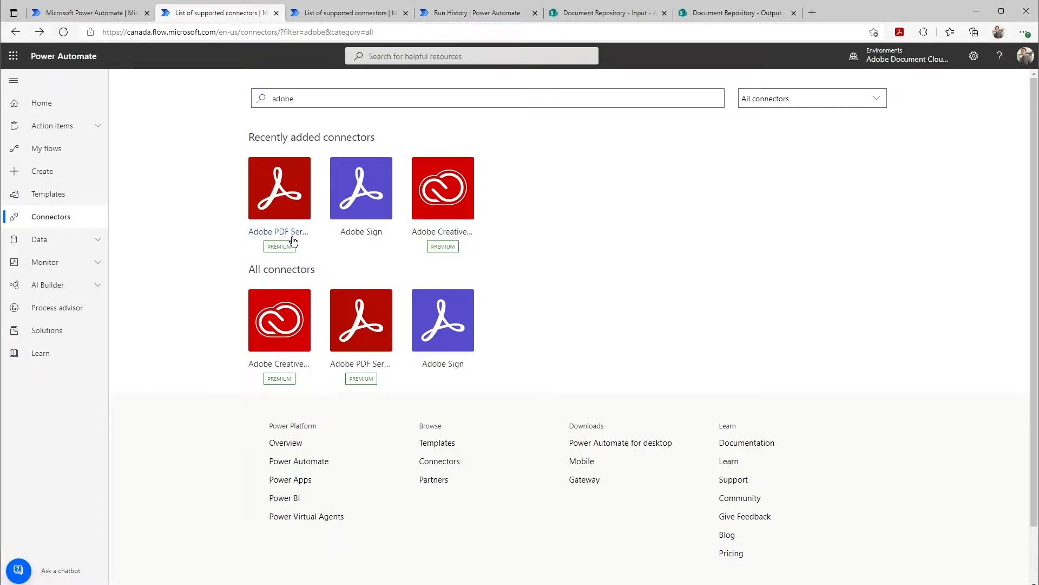
{"action": "mouse_move", "coordinate": [362, 249]}
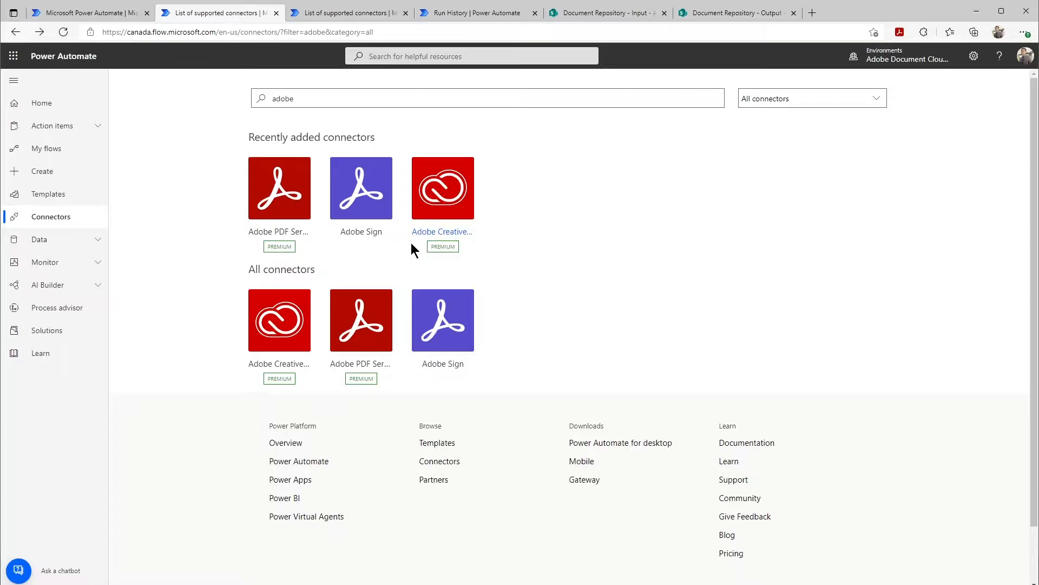
{"action": "mouse_move", "coordinate": [408, 252]}
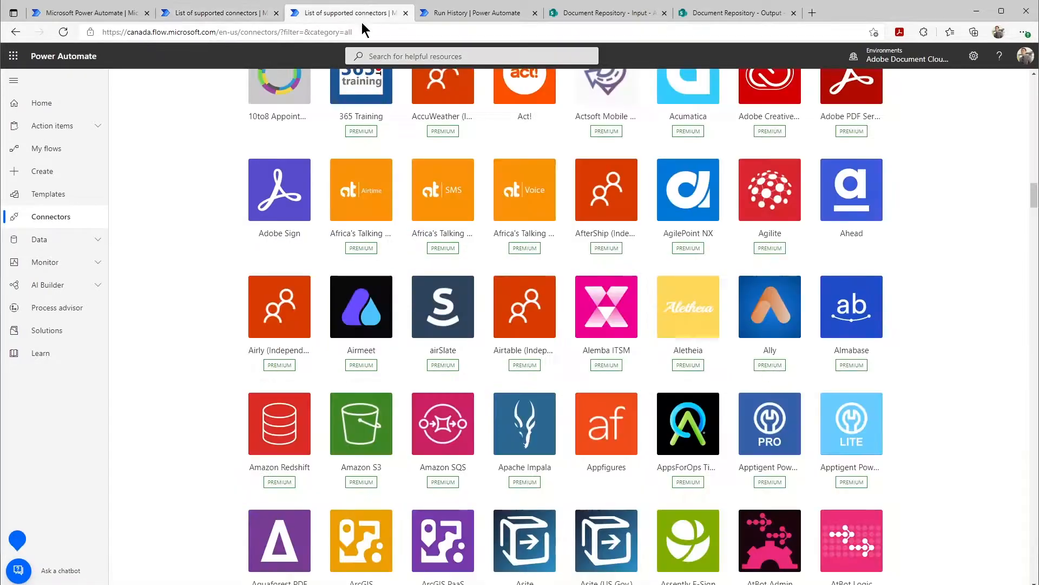
Choose the Adobe PDF Services 'Convert newly added files to text searchable PDF in SharePoint with OCR' template and accept its connections
{"action": "scroll", "scroll_direction": "down", "scroll_amount": 3}
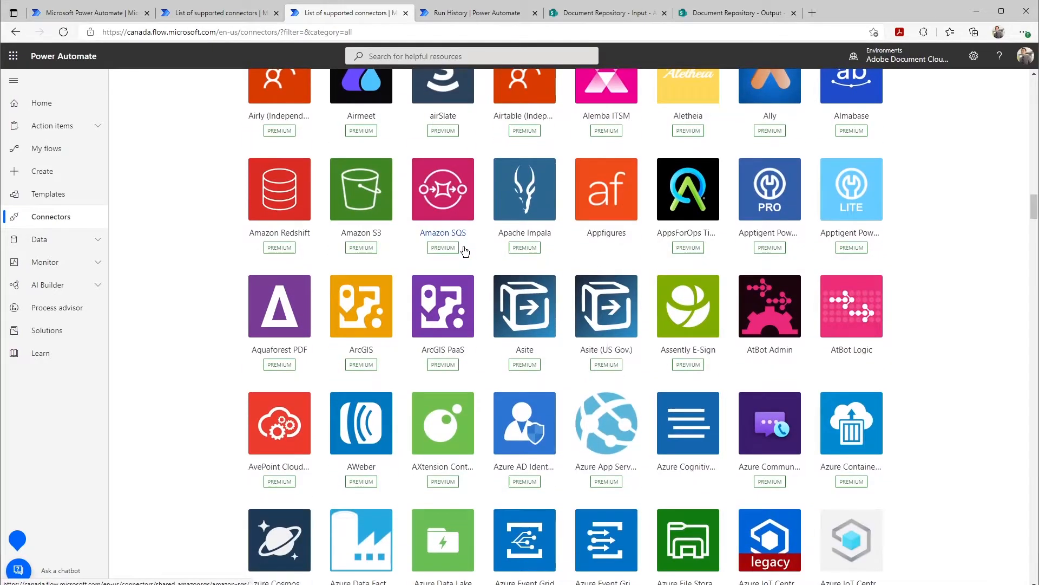
{"action": "scroll", "scroll_direction": "down", "scroll_amount": 3}
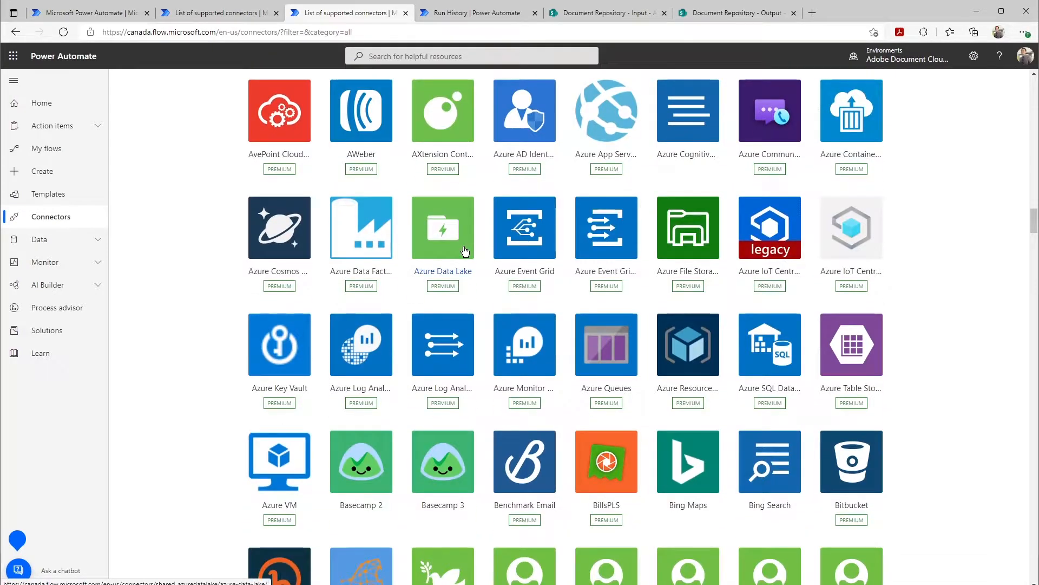
{"action": "scroll", "scroll_direction": "down", "scroll_amount": 3}
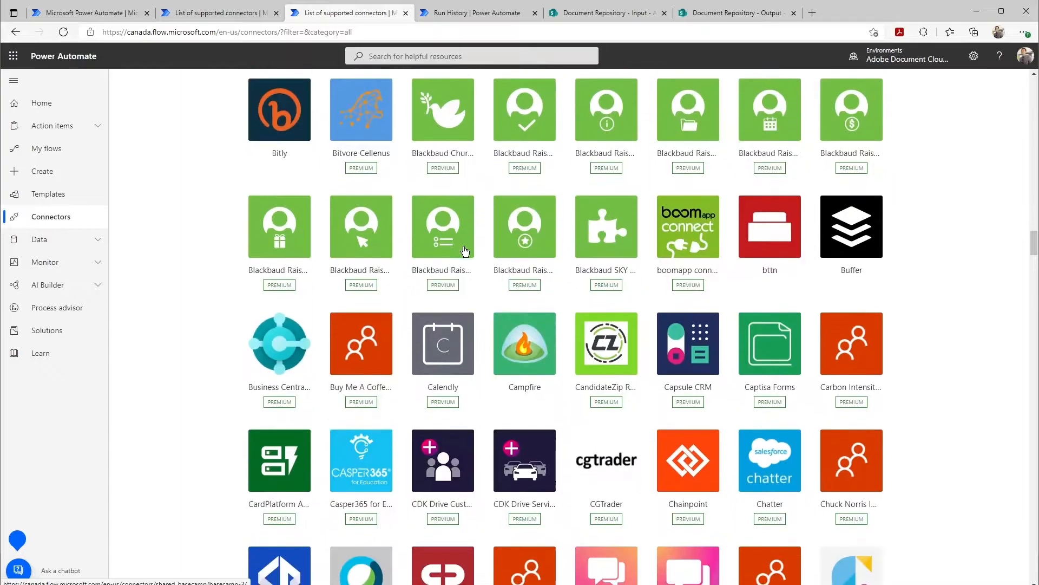
{"action": "scroll", "scroll_direction": "down", "scroll_amount": 3}
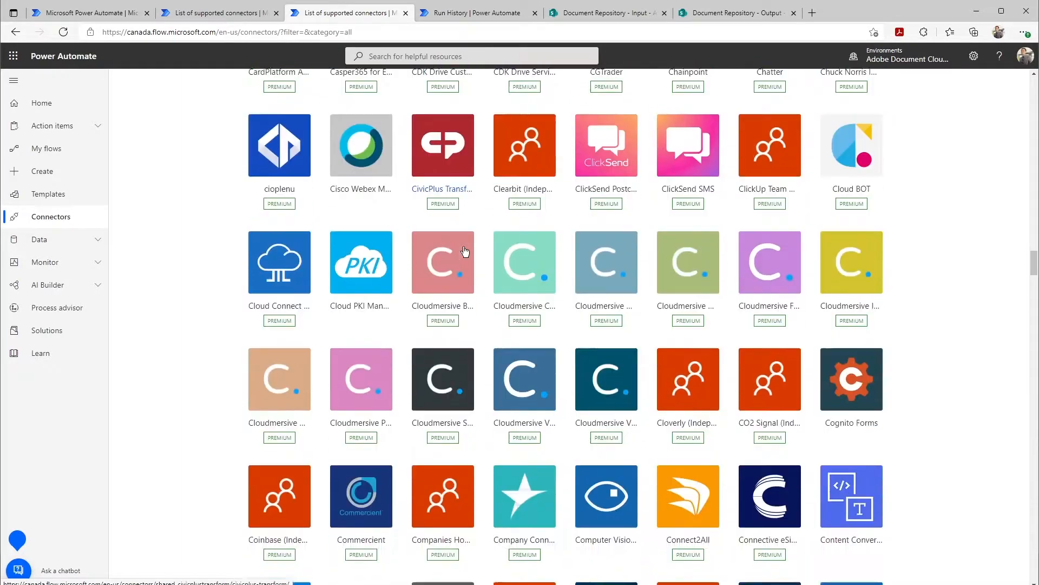
{"action": "scroll", "scroll_direction": "down", "scroll_amount": 3}
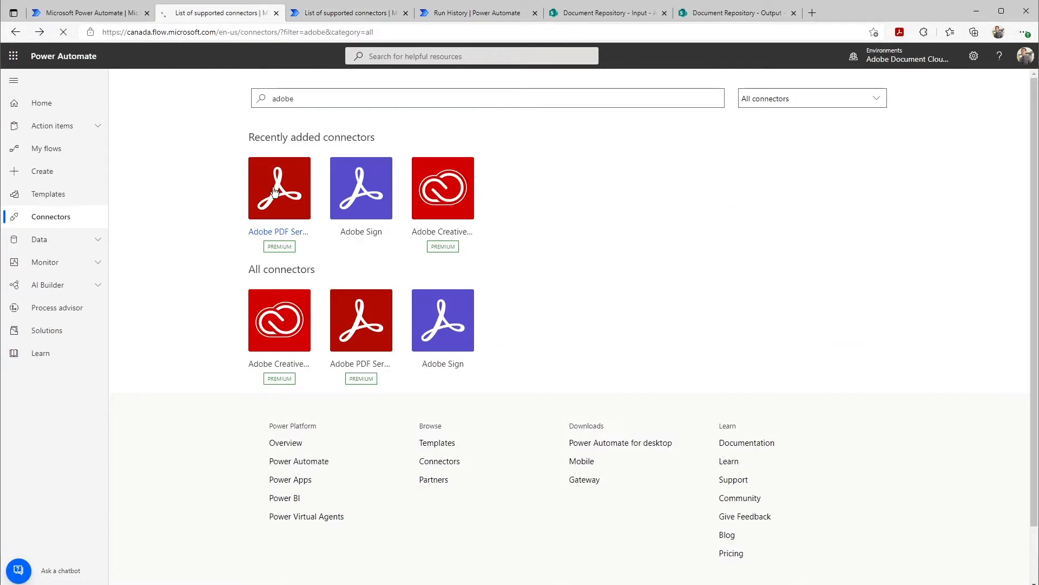
{"action": "left_click", "coordinate": [279, 187]}
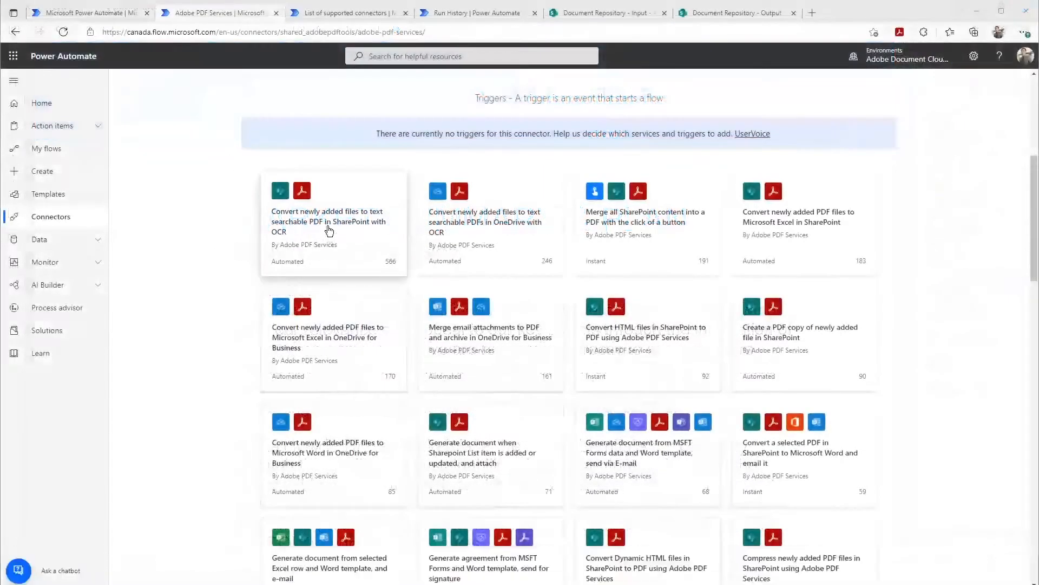
{"action": "left_click", "coordinate": [329, 221]}
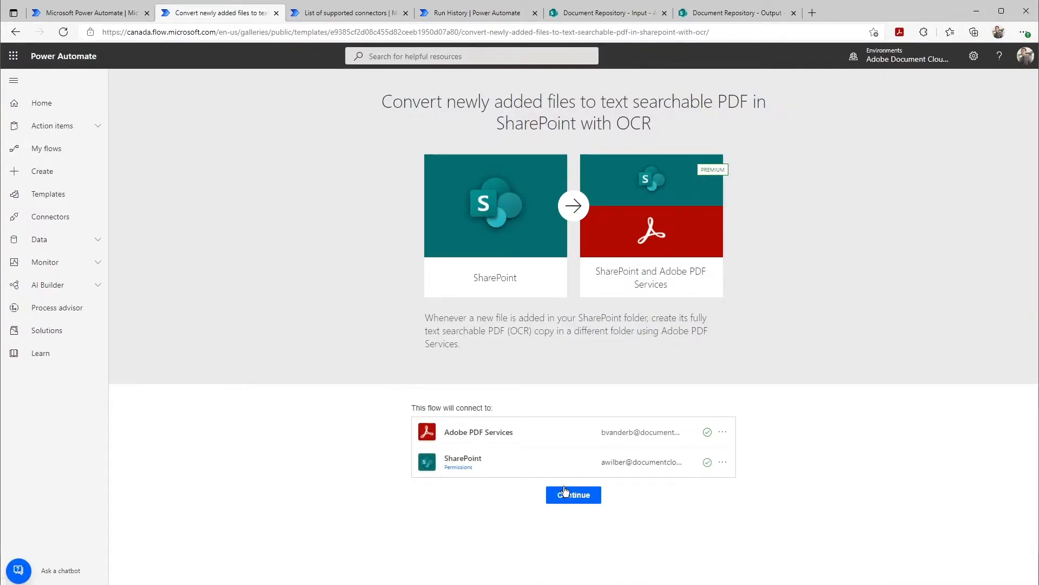
{"action": "left_click", "coordinate": [573, 495]}
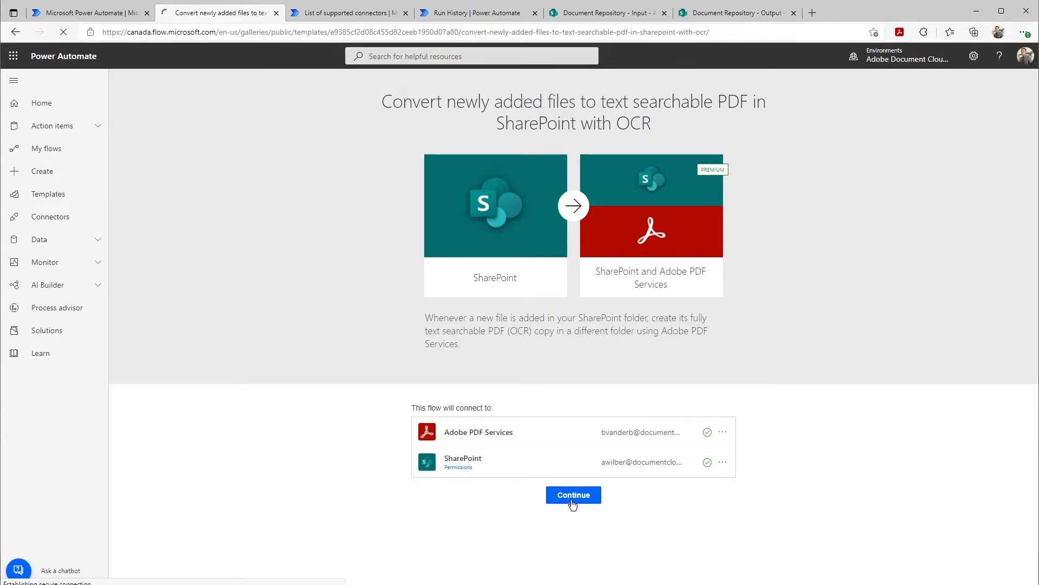
Build the flow and set the trigger's Site Address to Document Repository, moving on to the folder
{"action": "left_click", "coordinate": [573, 495]}
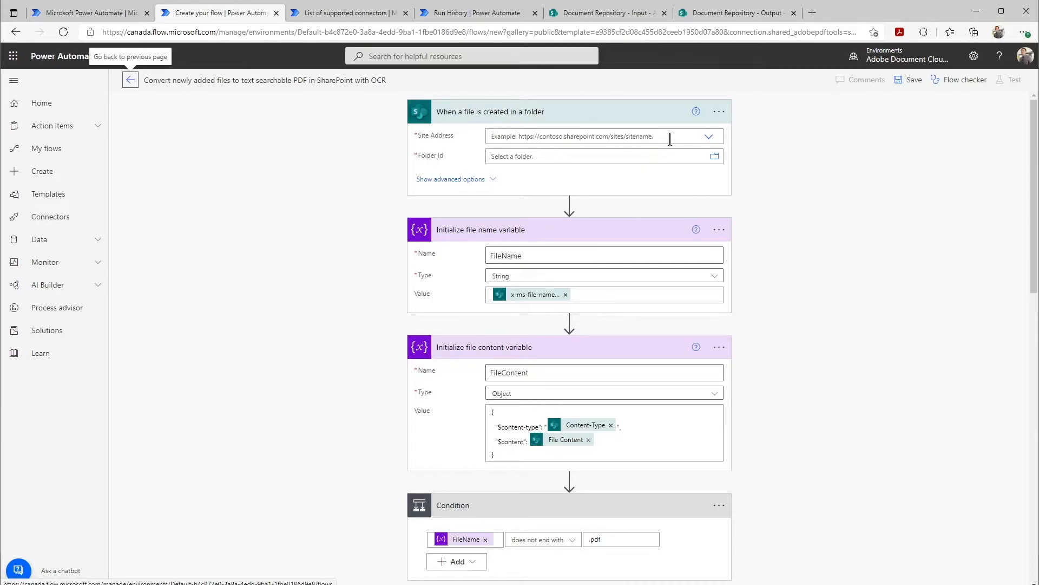
{"action": "left_click", "coordinate": [710, 136]}
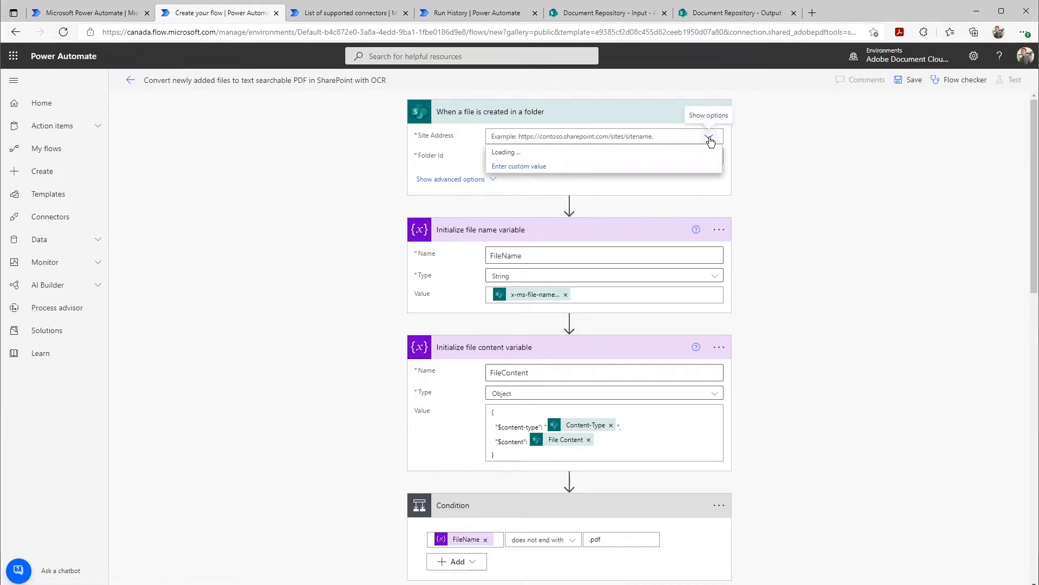
{"action": "left_click", "coordinate": [571, 136]}
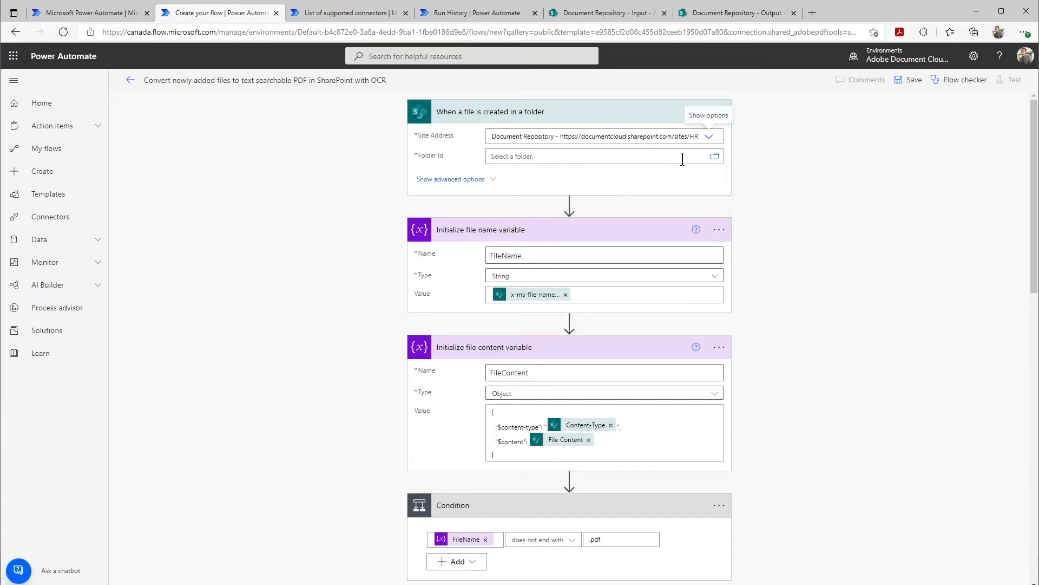
{"action": "left_click", "coordinate": [714, 156]}
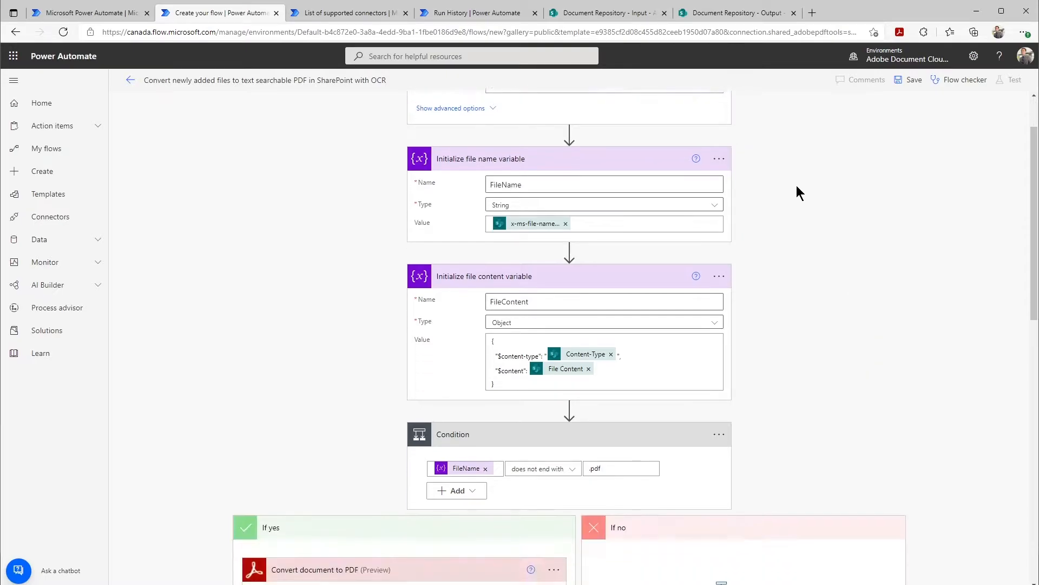
Reach the Create file action and browse the Document Repository libraries for its output folder
{"action": "scroll", "scroll_direction": "down", "scroll_amount": 3}
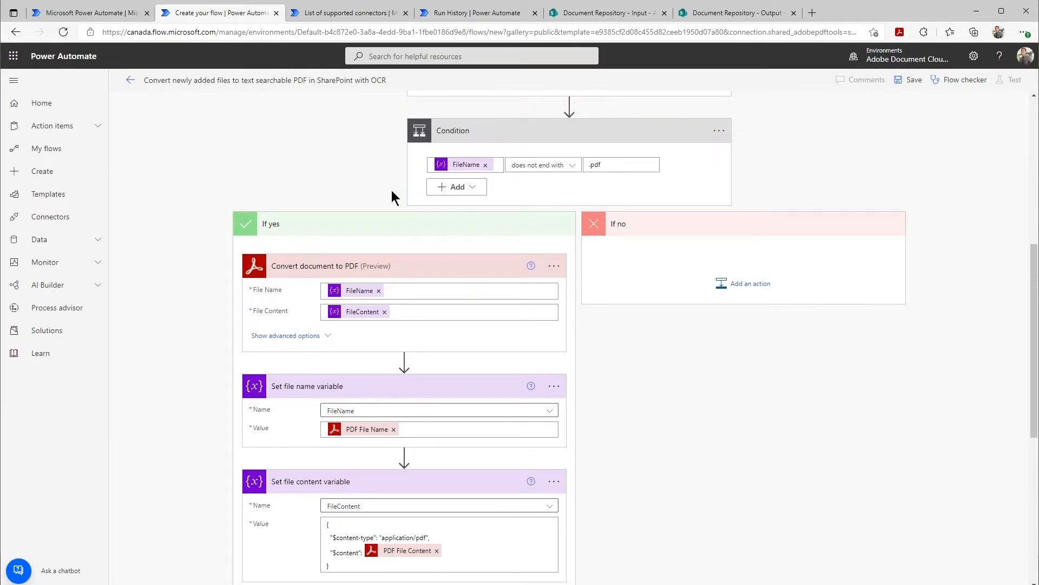
{"action": "mouse_move", "coordinate": [331, 282]}
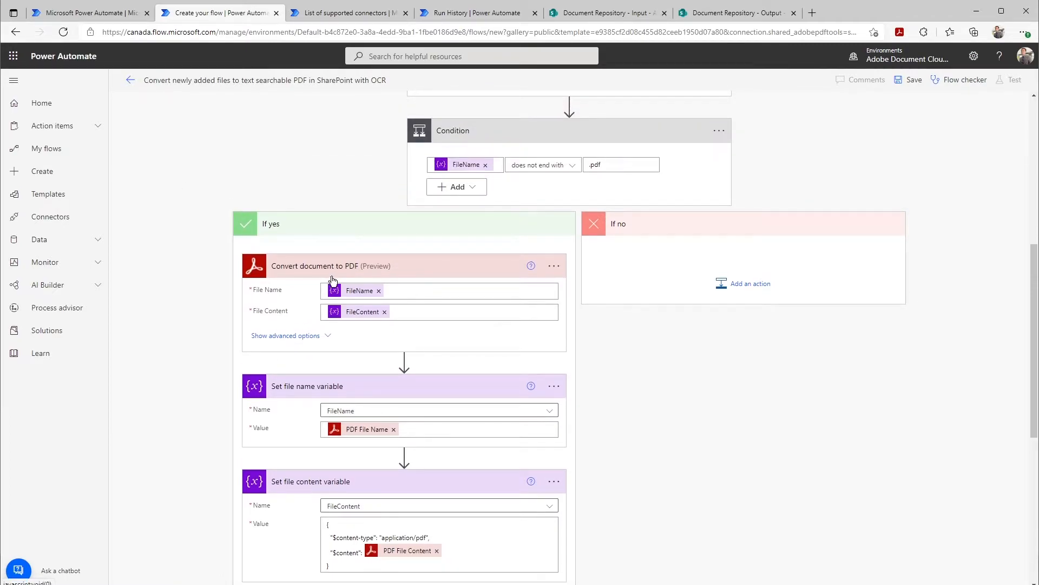
{"action": "scroll", "scroll_direction": "down", "scroll_amount": 3}
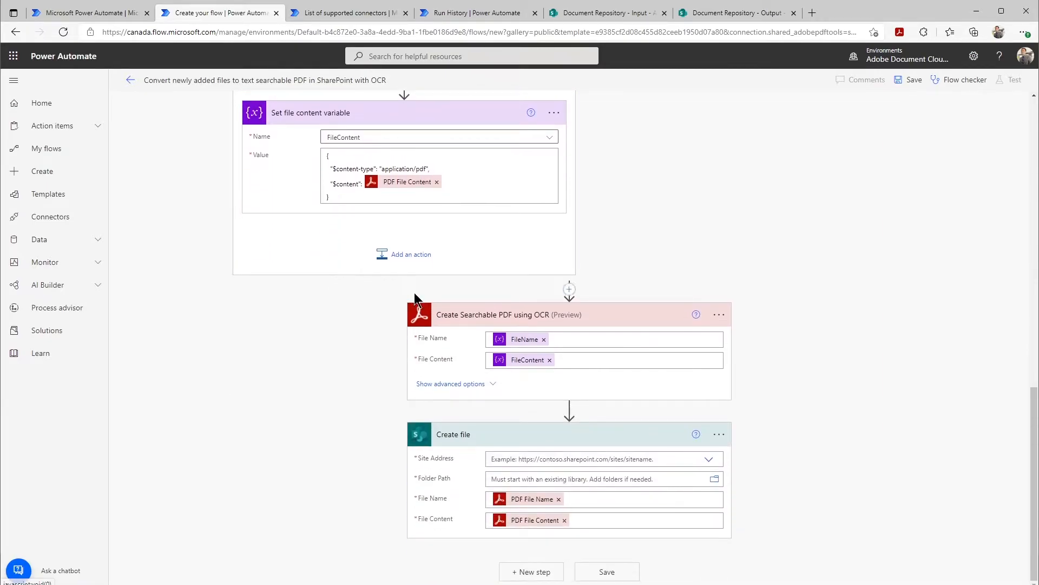
{"action": "mouse_move", "coordinate": [518, 329]}
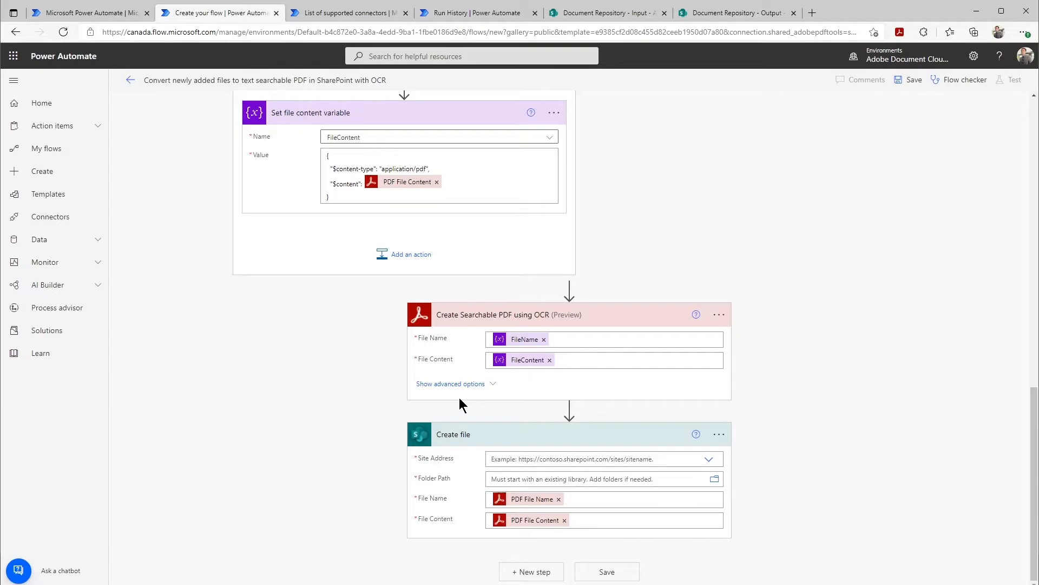
{"action": "mouse_move", "coordinate": [675, 453]}
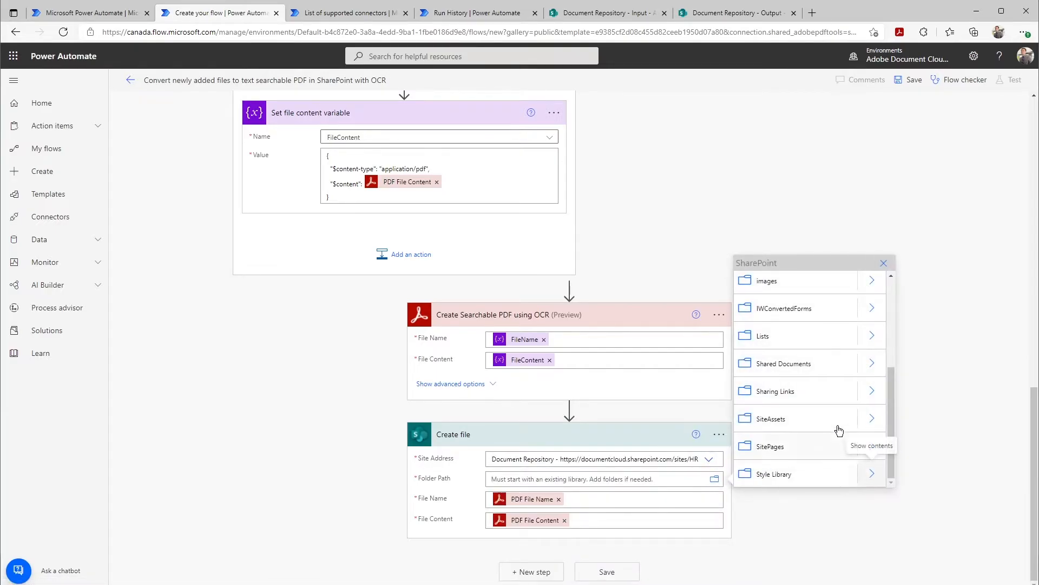
{"action": "left_click", "coordinate": [782, 364]}
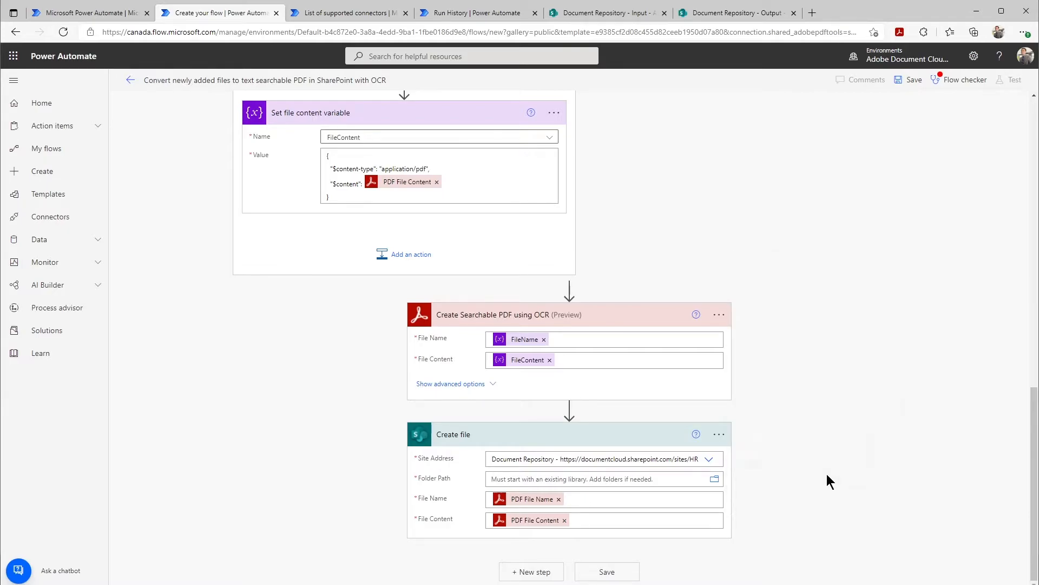
Set the Create file folder path to /Shared Documents/OCR/Output and save the flow
{"action": "type", "text": "/Shared Documents/OCR/Output"}
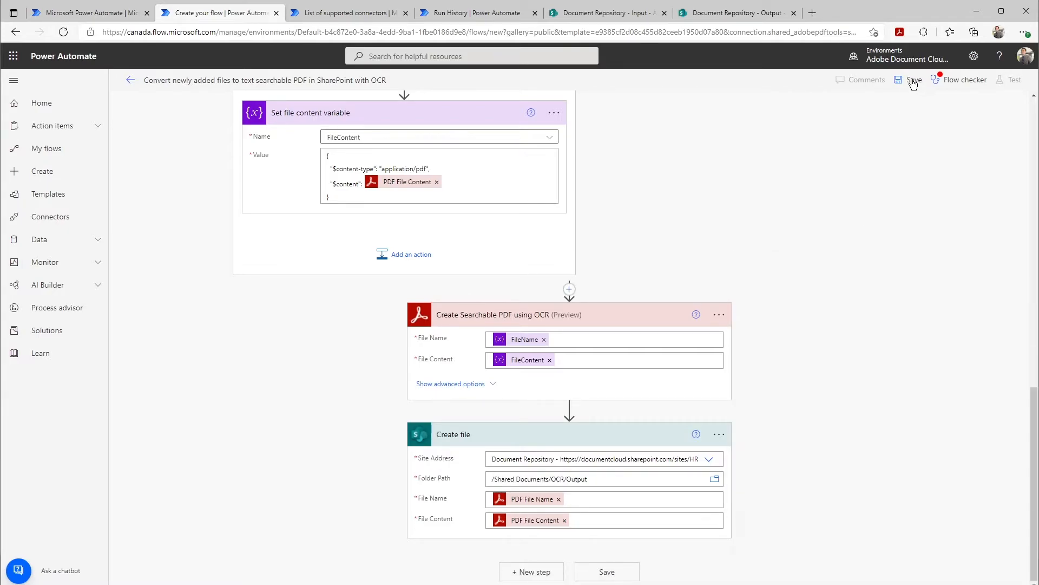
{"action": "left_click", "coordinate": [606, 13]}
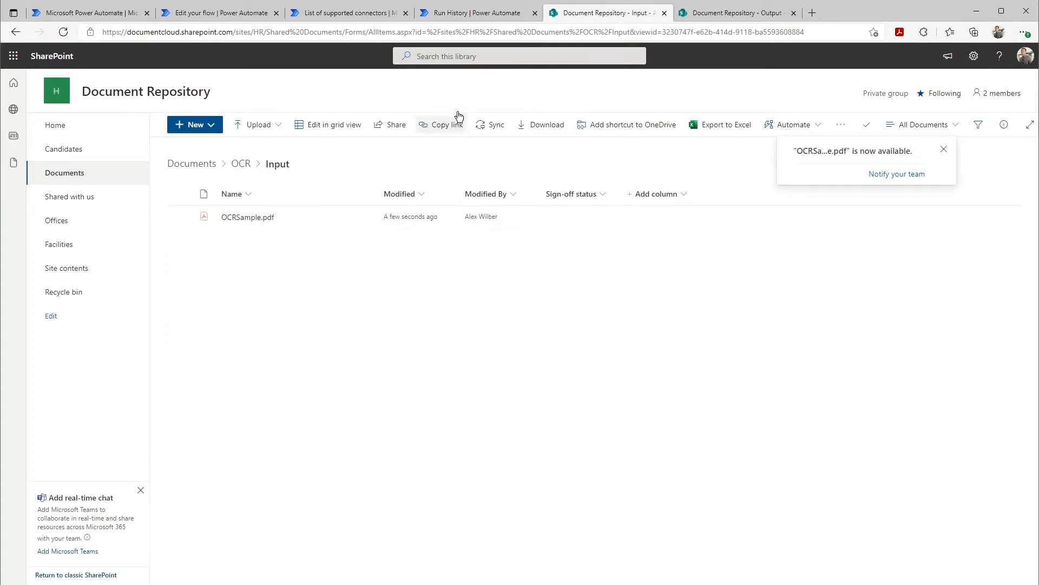
Check the run succeeded, verify OCRSample.pdf in Output has selectable Executive Summary text, and return to the editor
{"action": "left_click", "coordinate": [474, 13]}
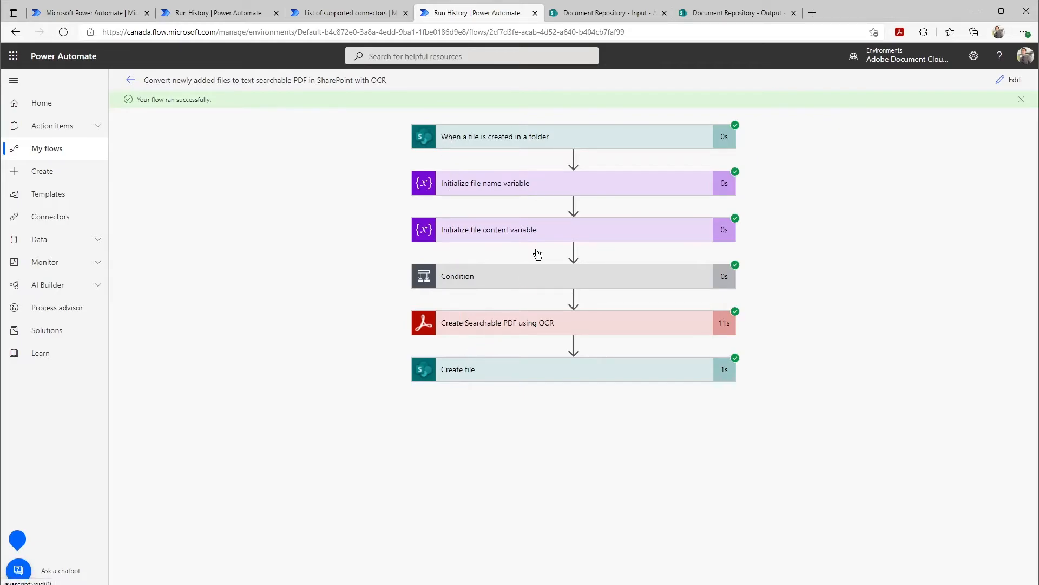
{"action": "left_click", "coordinate": [735, 13]}
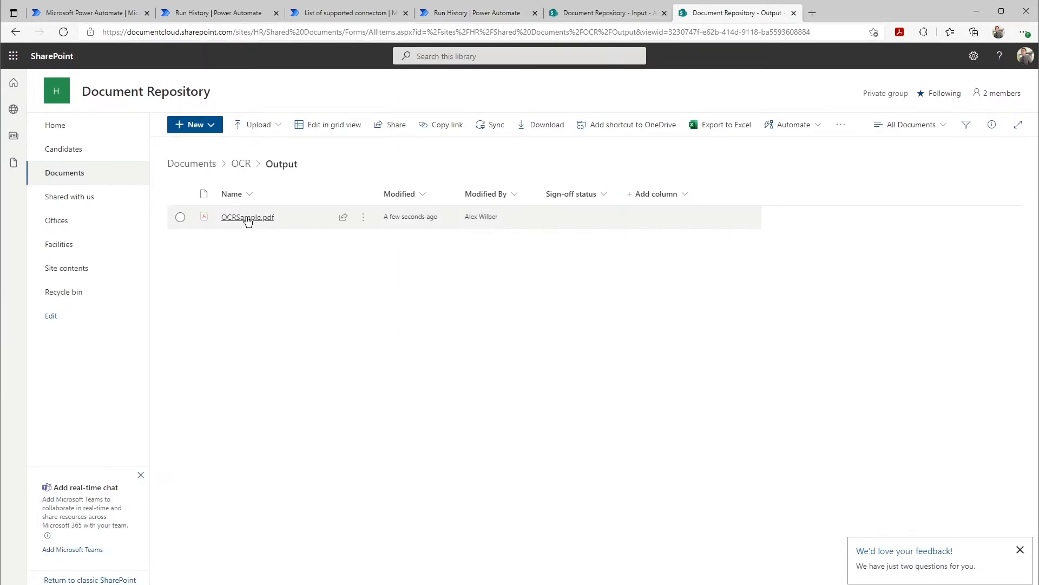
{"action": "left_click", "coordinate": [247, 216]}
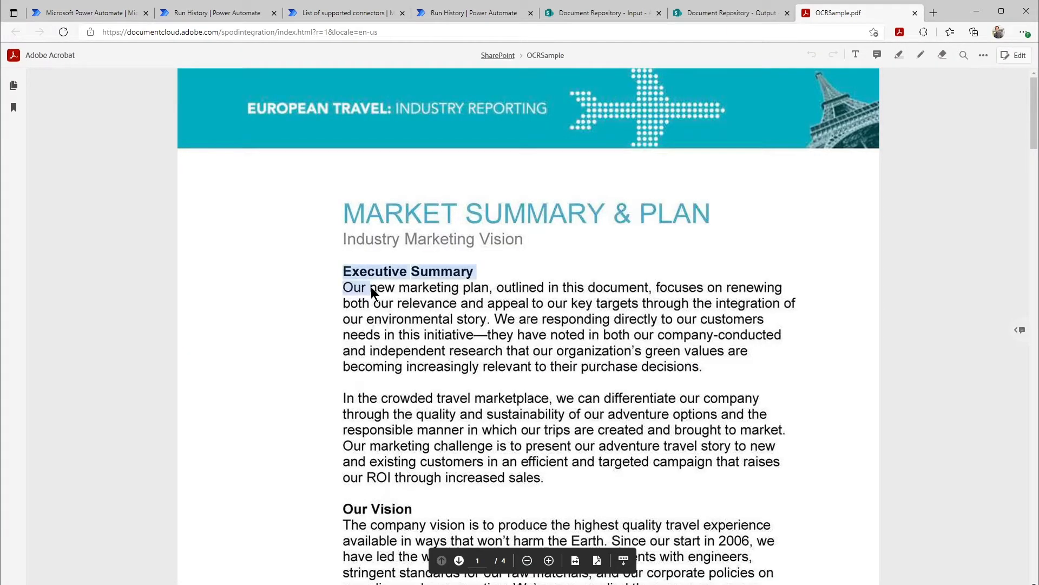
{"action": "left_click_drag", "start_coordinate": [344, 287], "coordinate": [701, 367]}
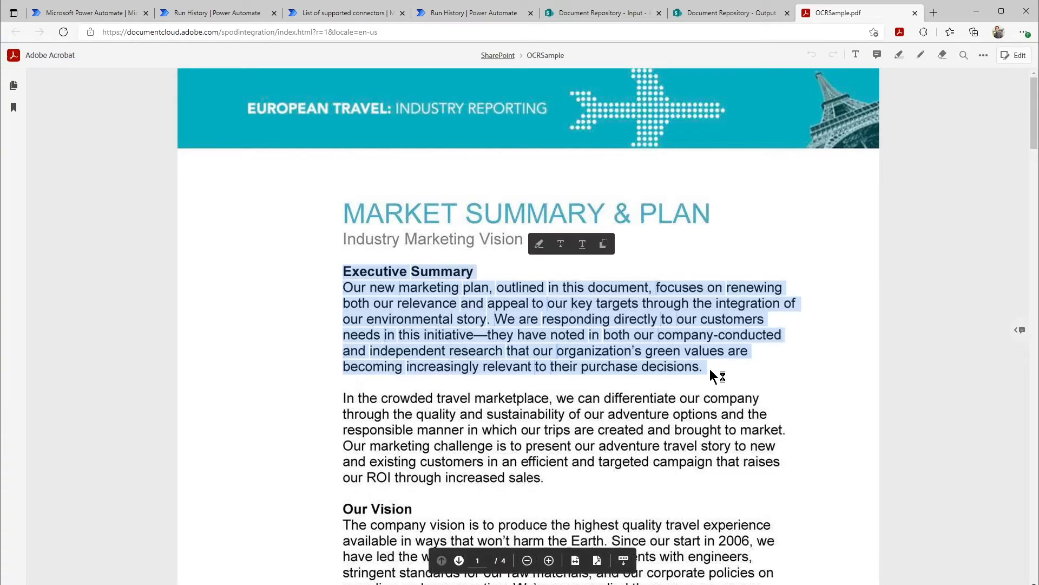
{"action": "left_click", "coordinate": [474, 13]}
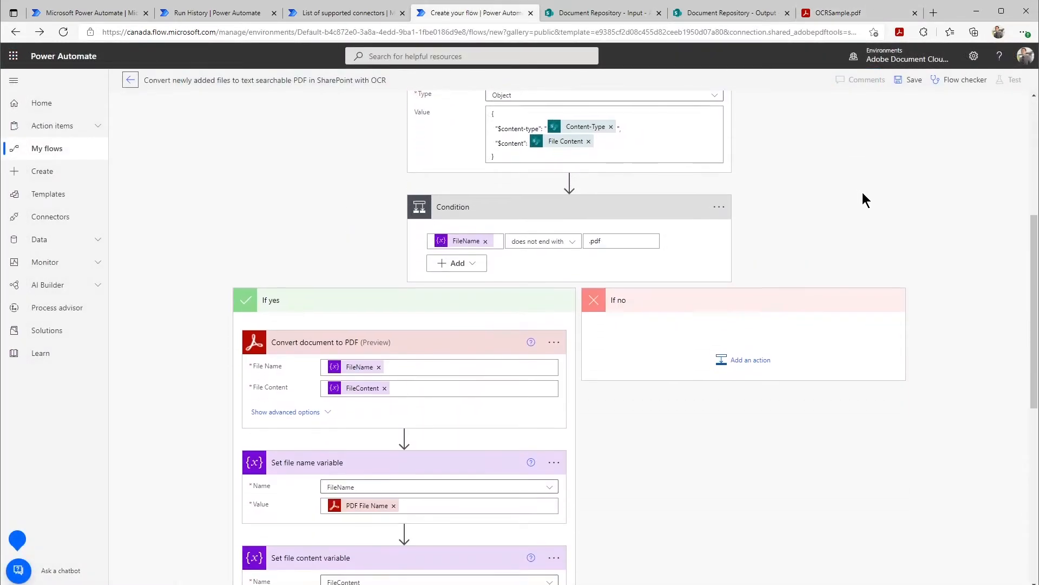
Add a new action slot just before the Create file step
{"action": "scroll", "scroll_direction": "down", "scroll_amount": 3}
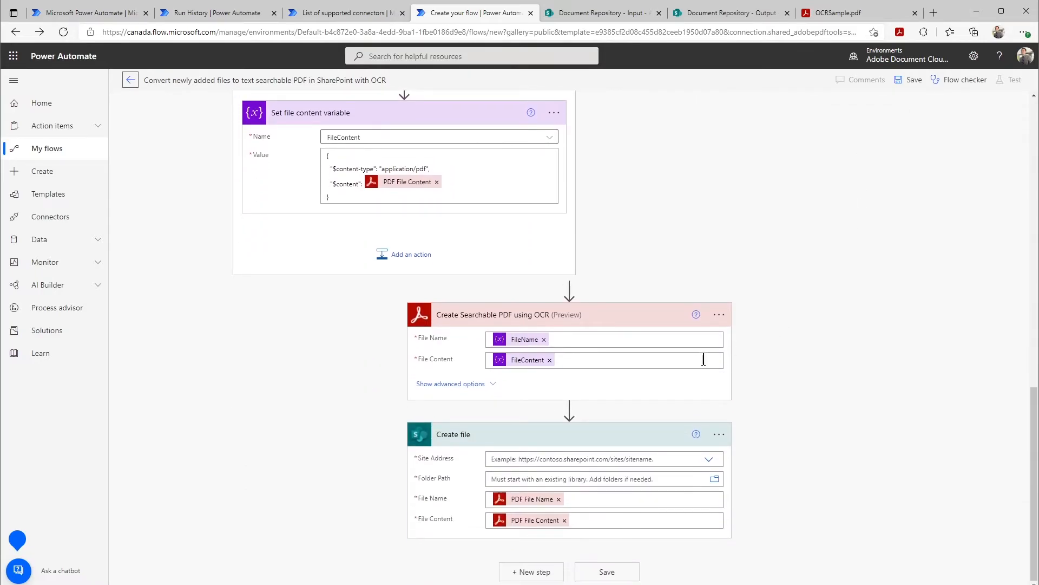
{"action": "left_click", "coordinate": [568, 409]}
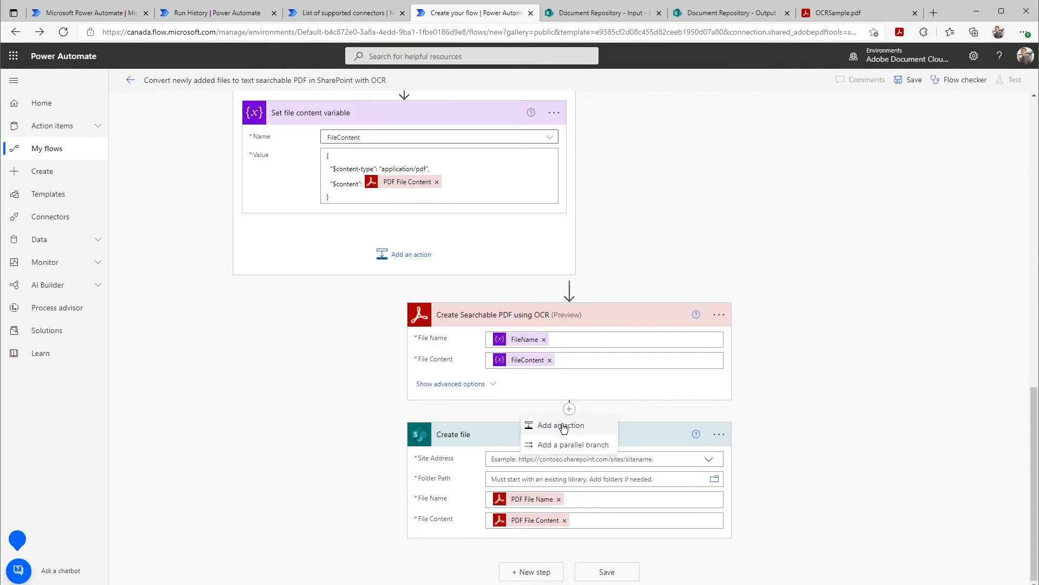
{"action": "left_click", "coordinate": [561, 424]}
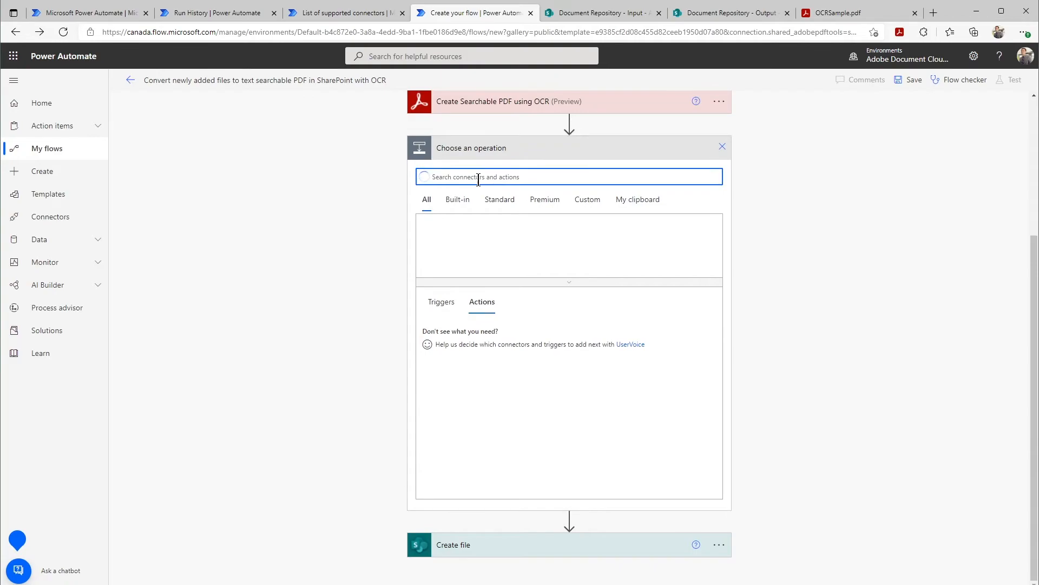
Search 'adobe' and browse the full Adobe PDF Services action list
{"action": "type", "text": "adobe"}
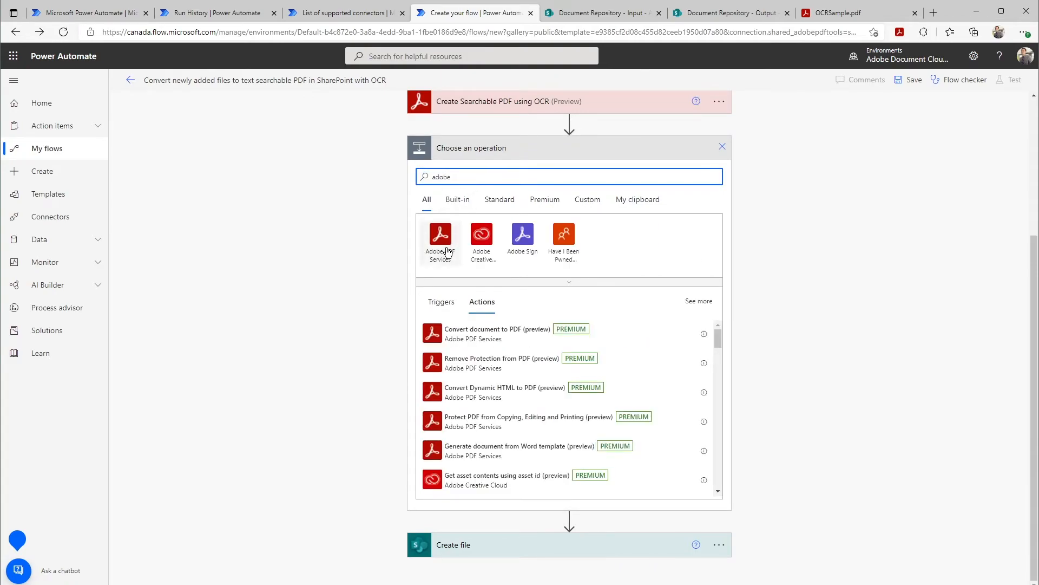
{"action": "mouse_move", "coordinate": [440, 253]}
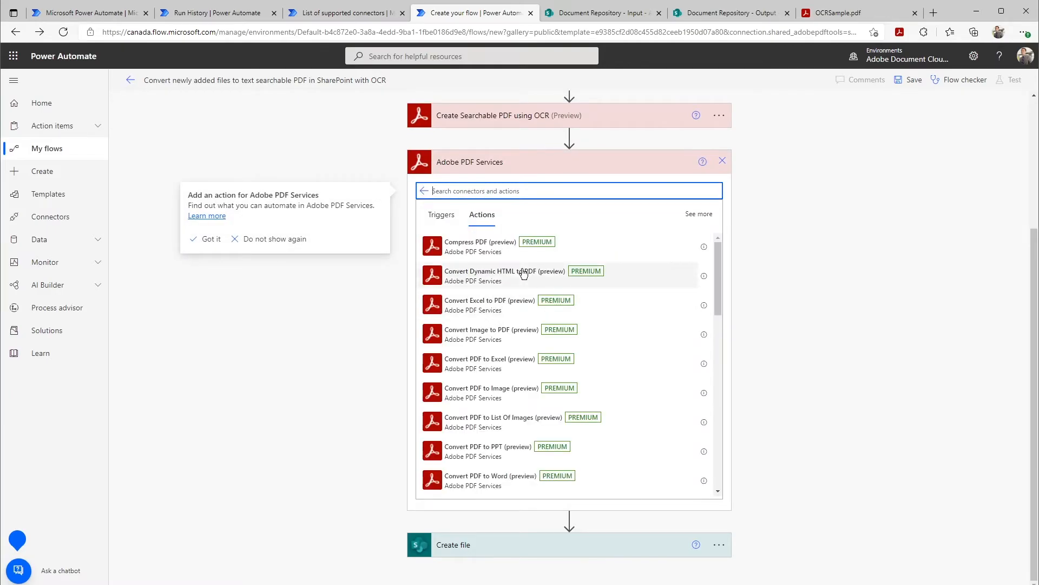
{"action": "left_click", "coordinate": [211, 241]}
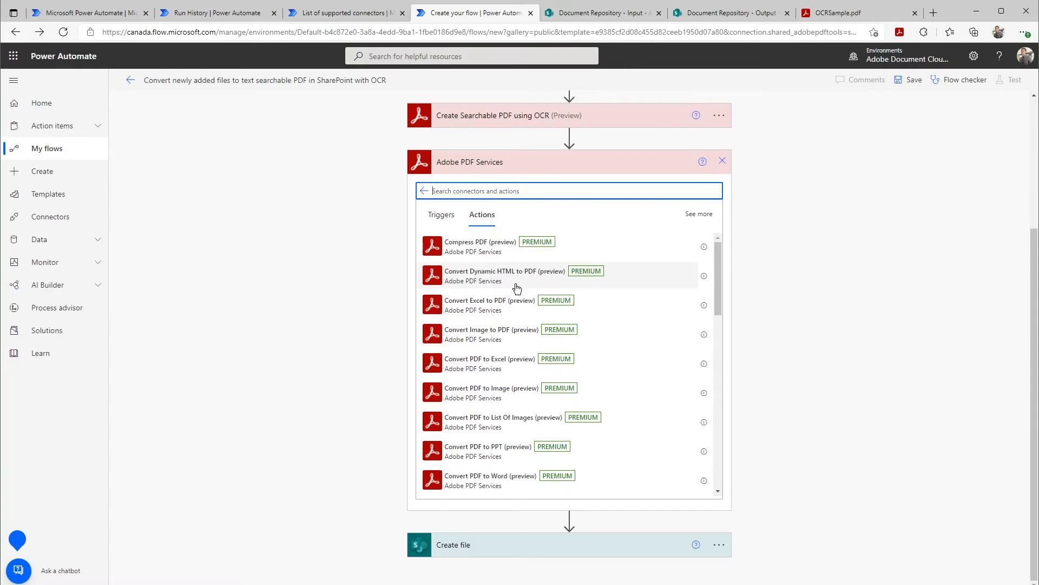
{"action": "mouse_move", "coordinate": [501, 260]}
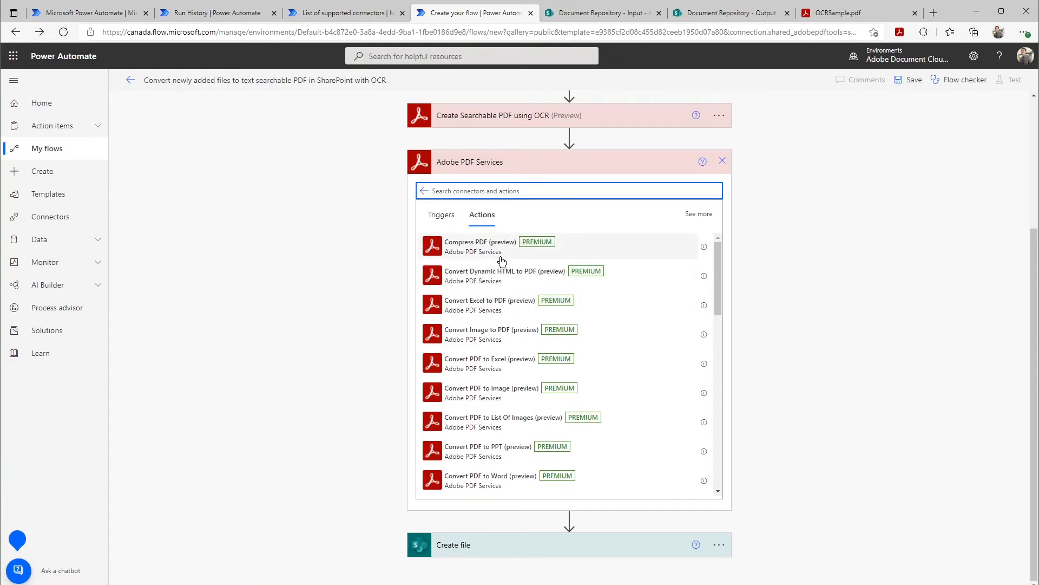
{"action": "scroll", "scroll_direction": "down", "scroll_amount": 3}
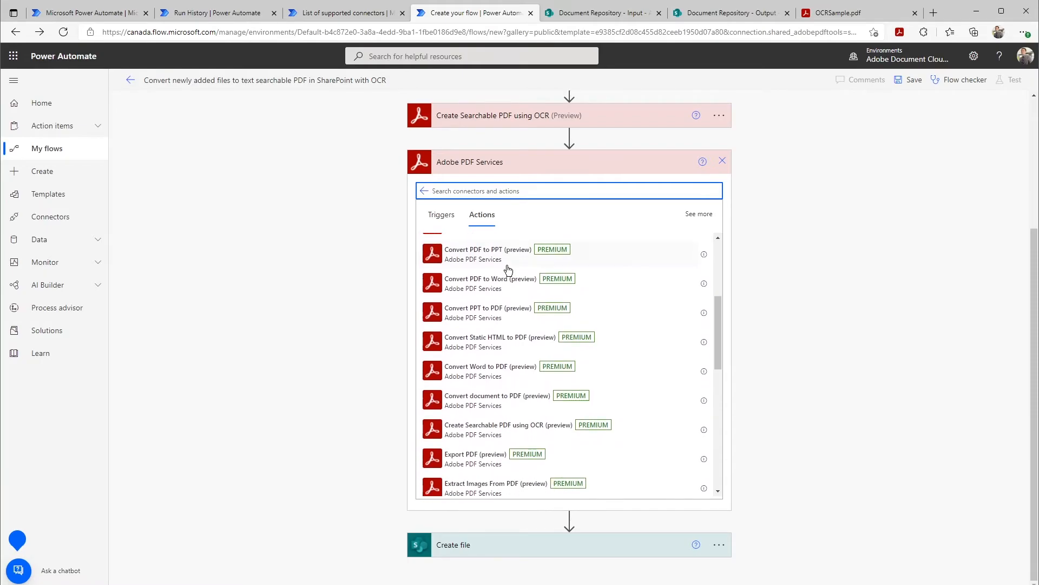
{"action": "scroll", "scroll_direction": "down", "scroll_amount": 3}
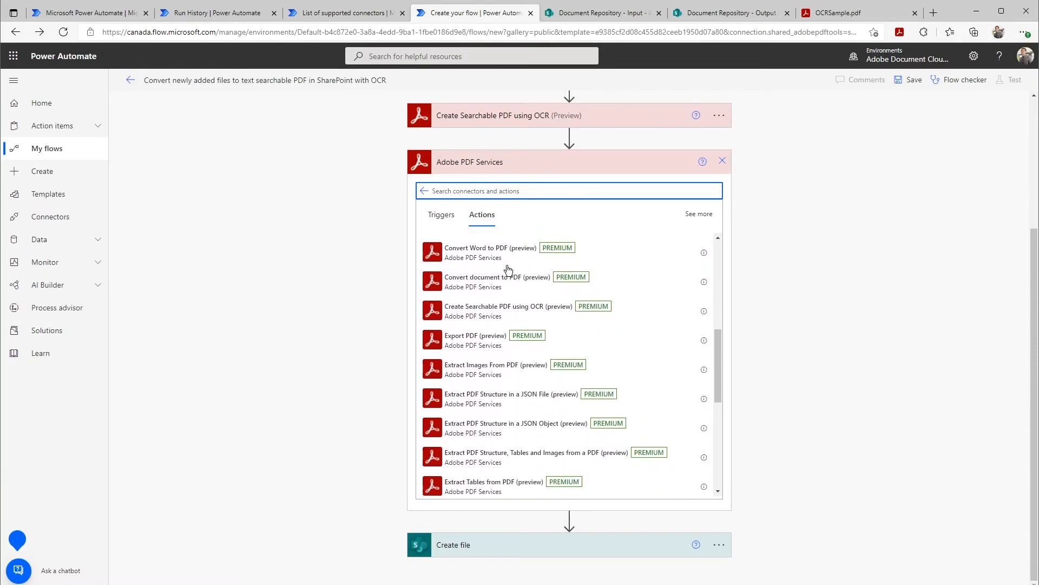
{"action": "scroll", "scroll_direction": "down", "scroll_amount": 3}
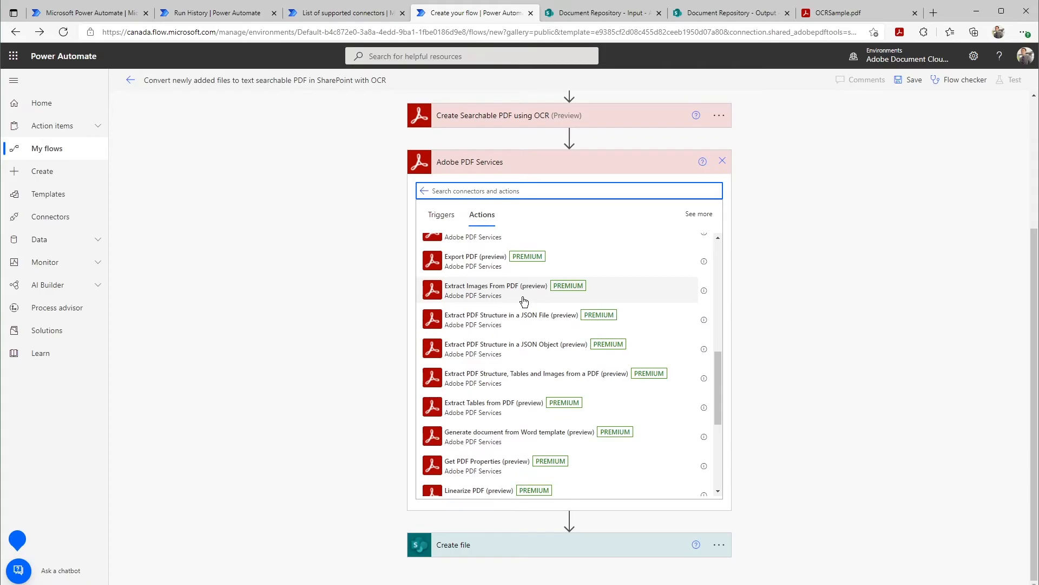
{"action": "scroll", "scroll_direction": "down", "scroll_amount": 3}
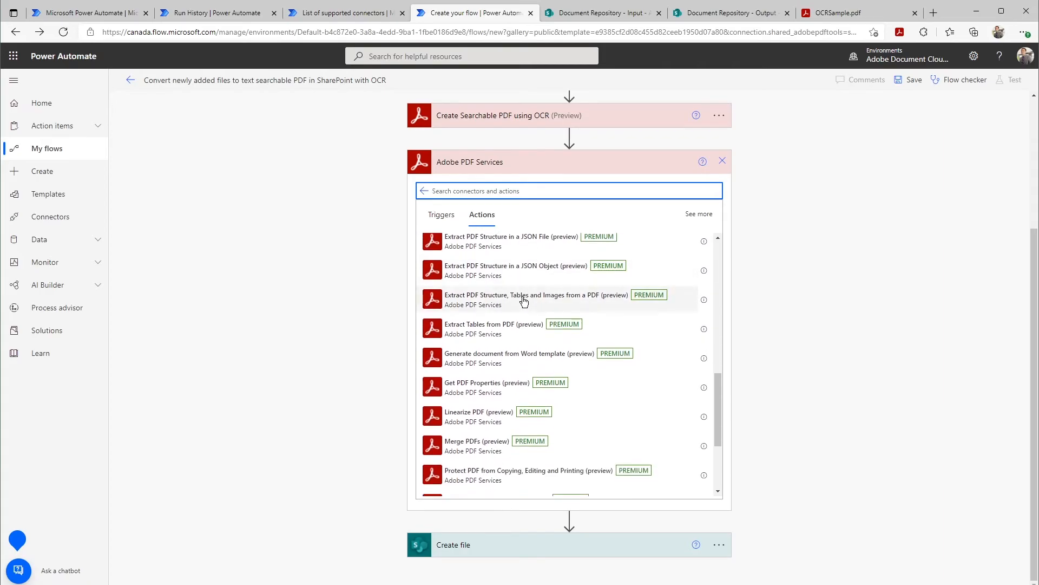